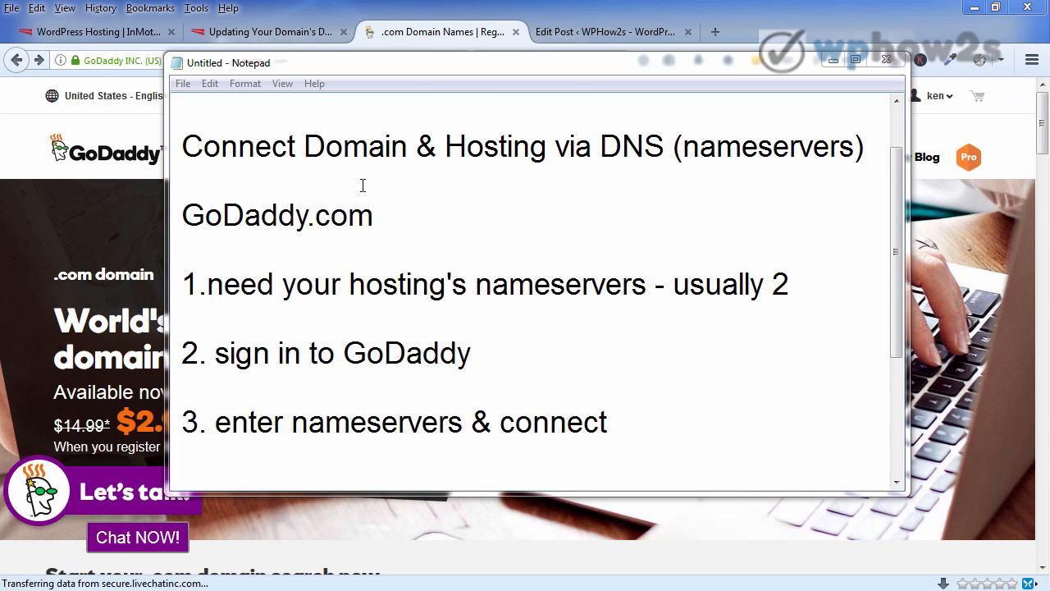
{"action": "mouse_move", "coordinate": [366, 208]}
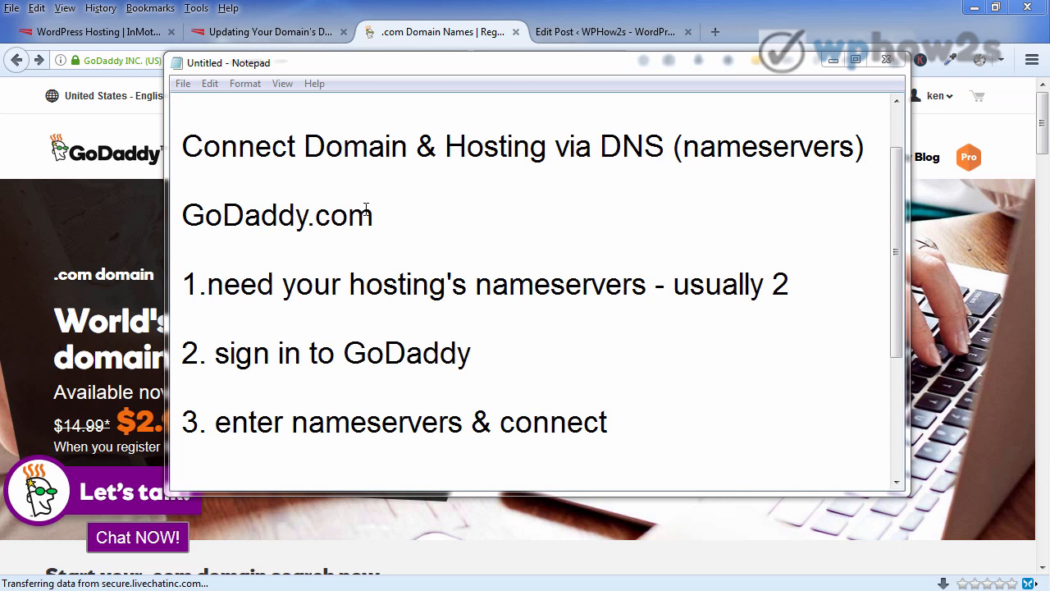
{"action": "mouse_move", "coordinate": [566, 158]}
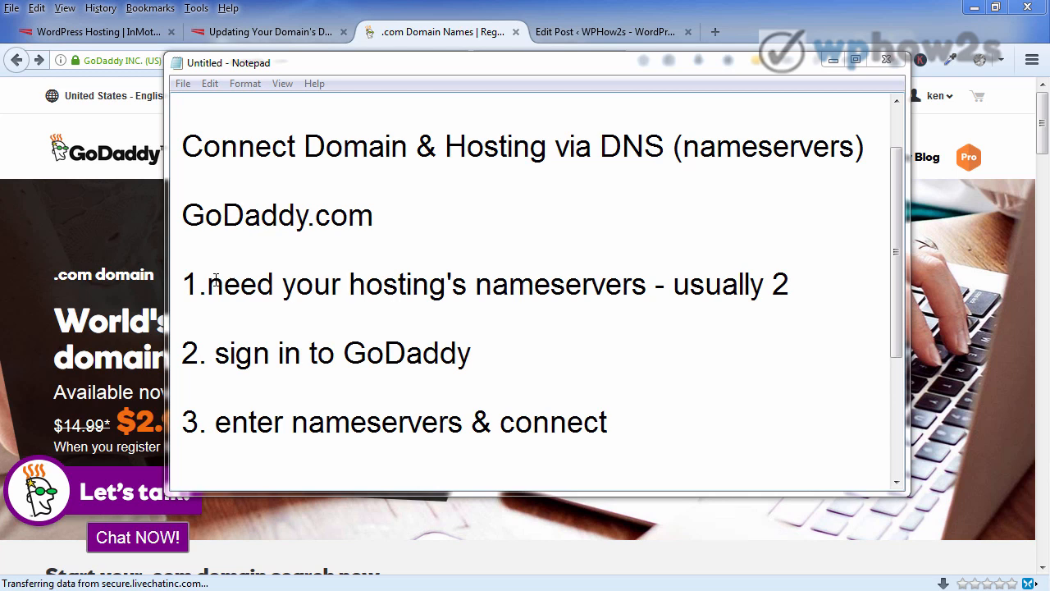
{"action": "mouse_move", "coordinate": [620, 279]}
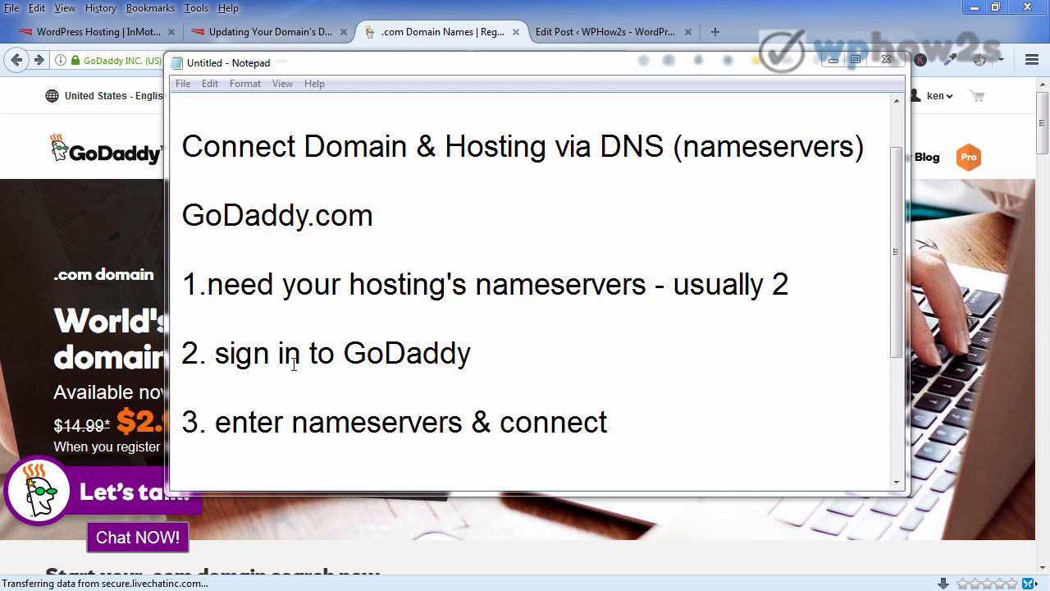
{"action": "mouse_move", "coordinate": [238, 425]}
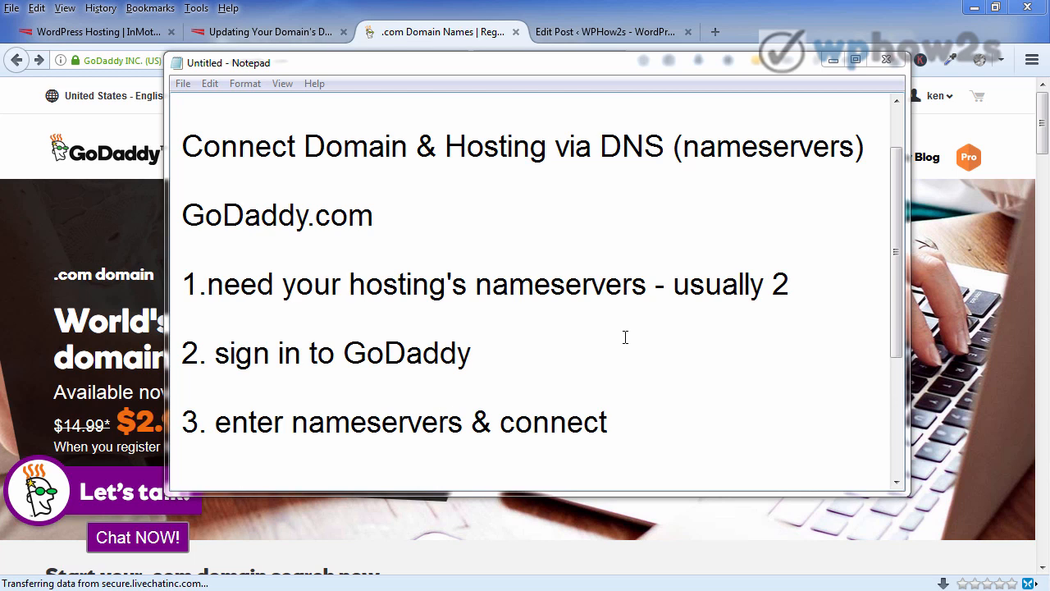
{"action": "mouse_move", "coordinate": [735, 243]}
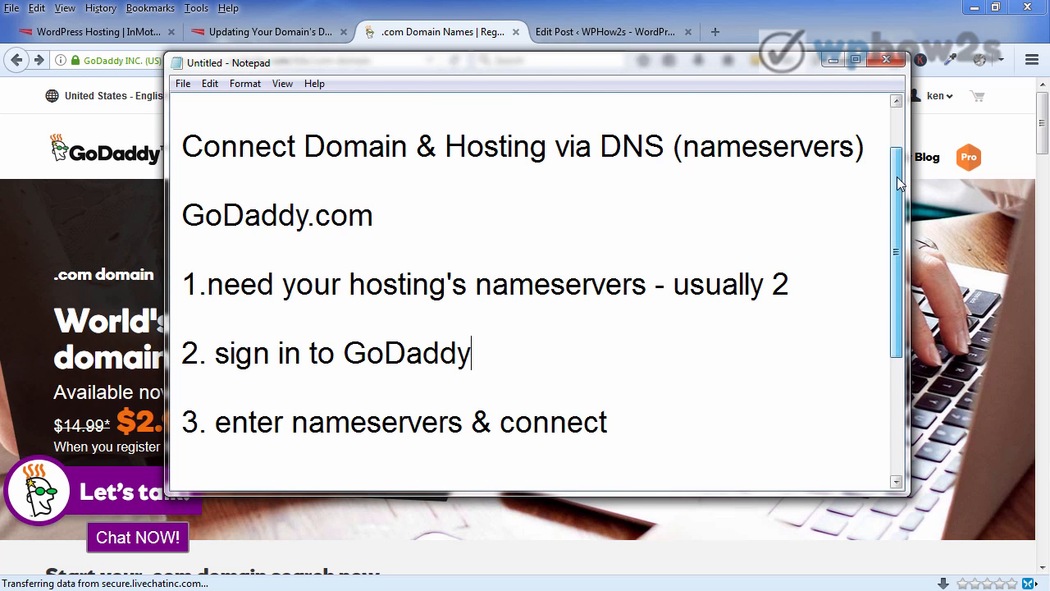
Scroll down through the Notepad notes on connecting a domain via nameservers.
{"action": "scroll", "scroll_direction": "down", "scroll_amount": 3}
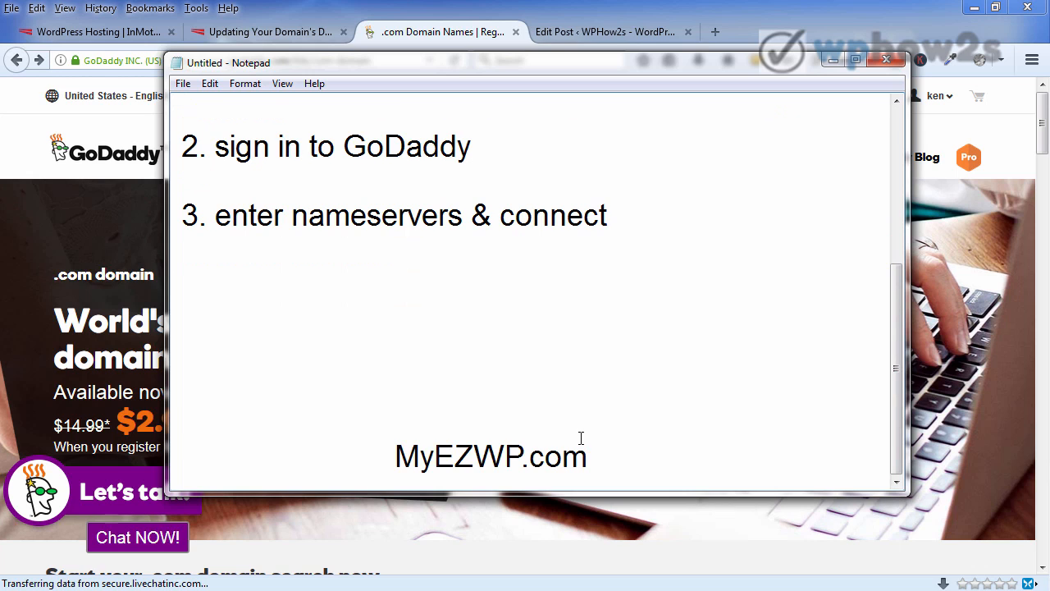
{"action": "mouse_move", "coordinate": [472, 435]}
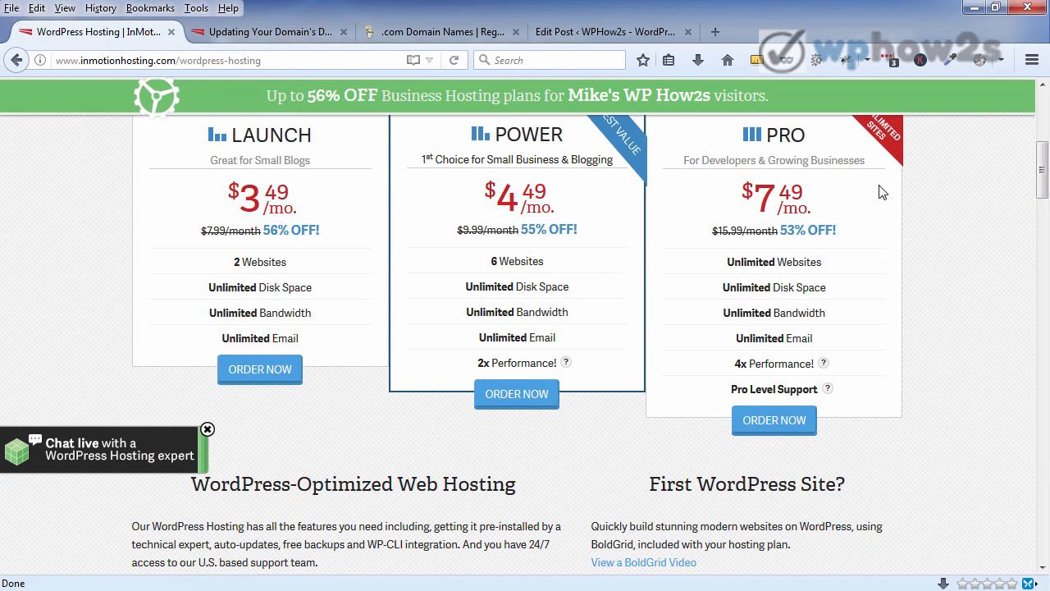
Review the WordPress hosting page, then bring up the 'Updating Your Domain's DNS' nameserver article.
{"action": "scroll", "scroll_direction": "up", "scroll_amount": 3}
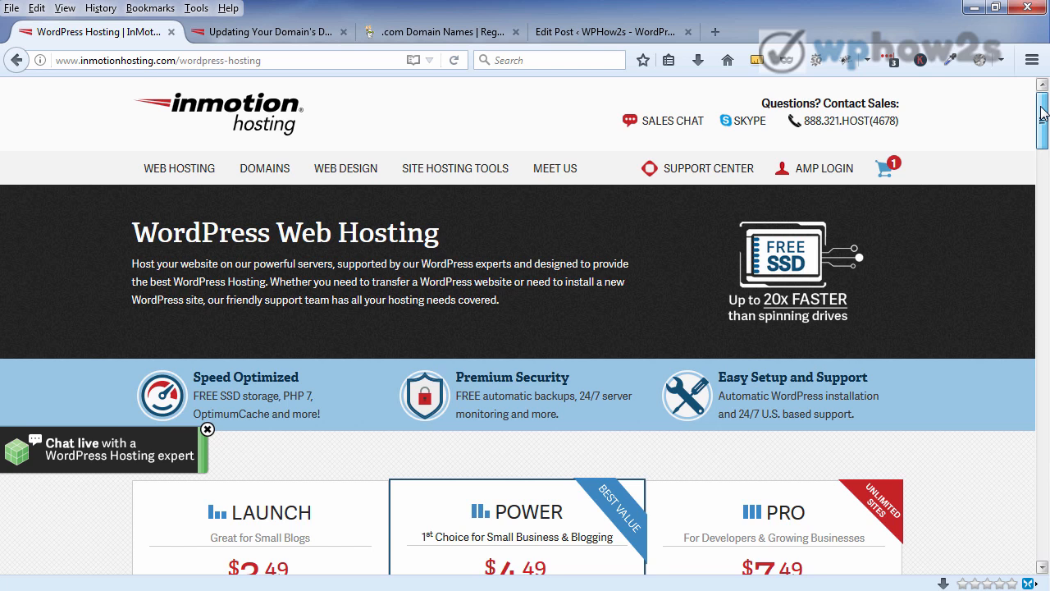
{"action": "scroll", "scroll_direction": "down", "scroll_amount": 3}
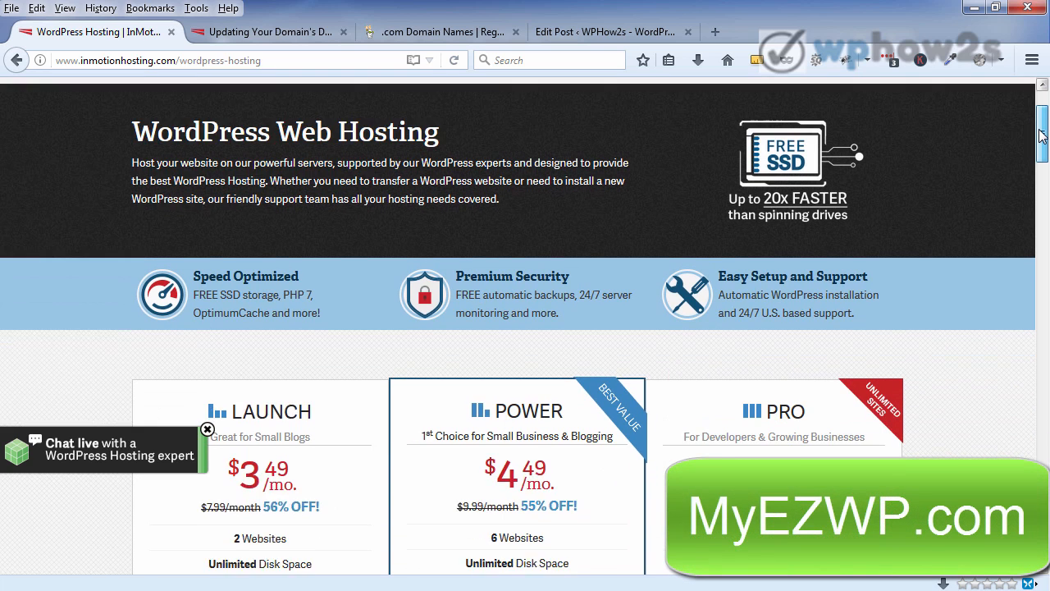
{"action": "scroll", "scroll_direction": "down", "scroll_amount": 3}
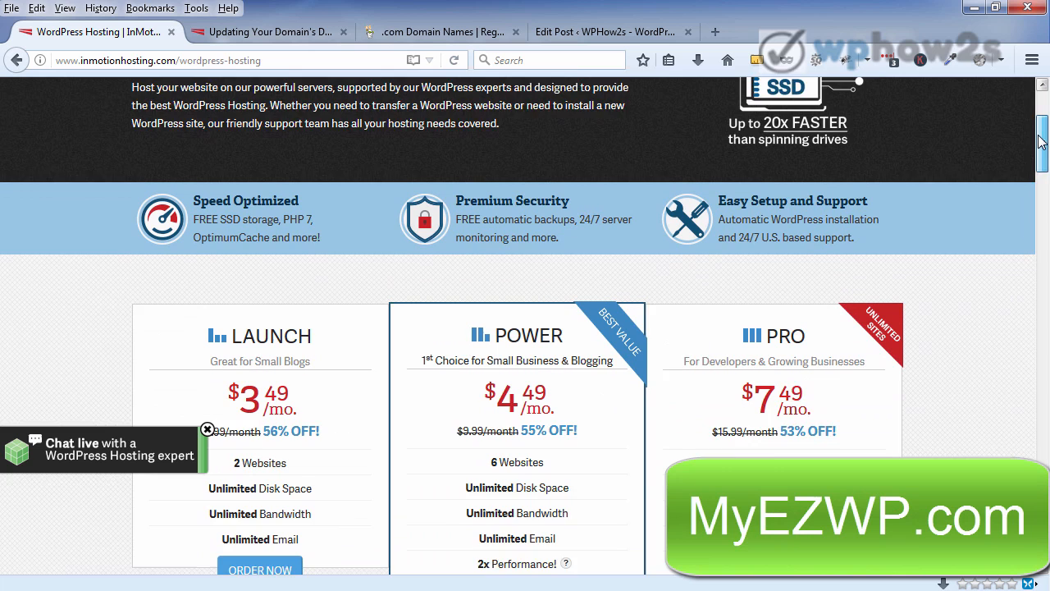
{"action": "scroll", "scroll_direction": "down", "scroll_amount": 3}
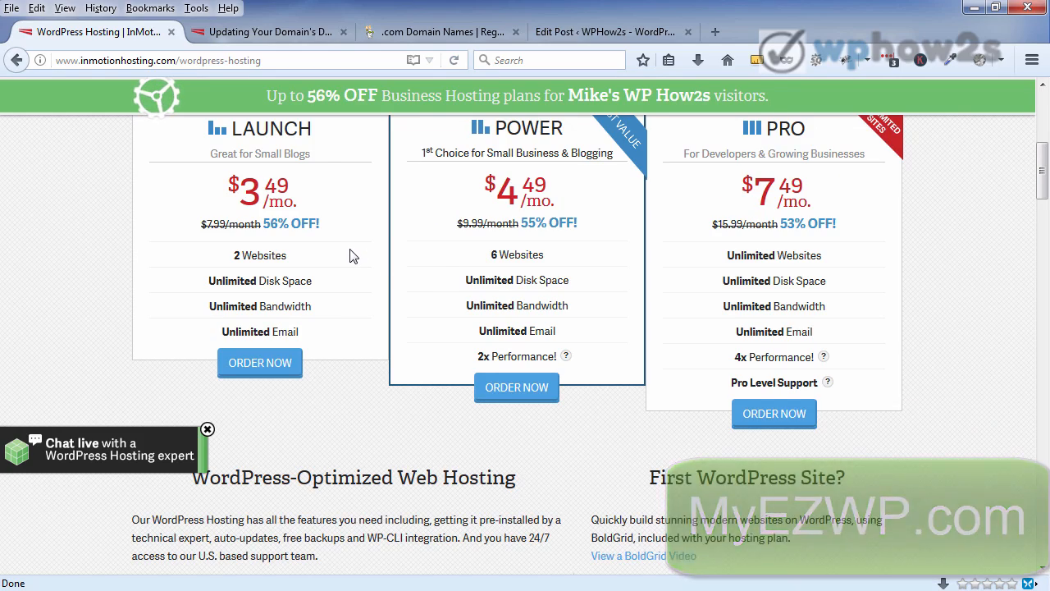
{"action": "left_click", "coordinate": [270, 31]}
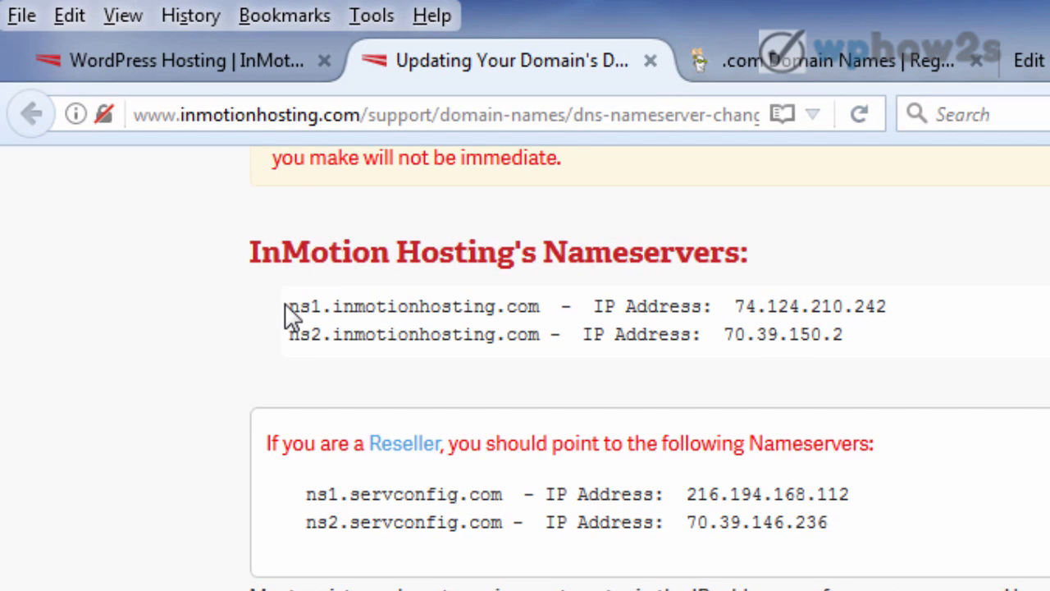
Highlight ns1.inmotionhosting.com, then switch to the Gmail HostGator email listing its nameservers.
{"action": "left_click_drag", "start_coordinate": [288, 307], "coordinate": [484, 307]}
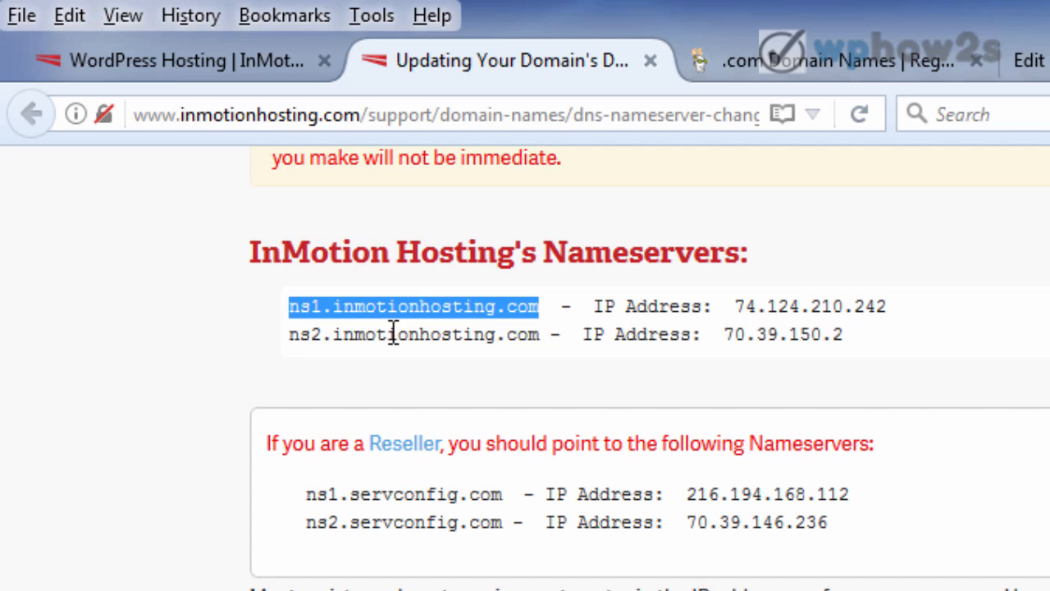
{"action": "mouse_move", "coordinate": [319, 335]}
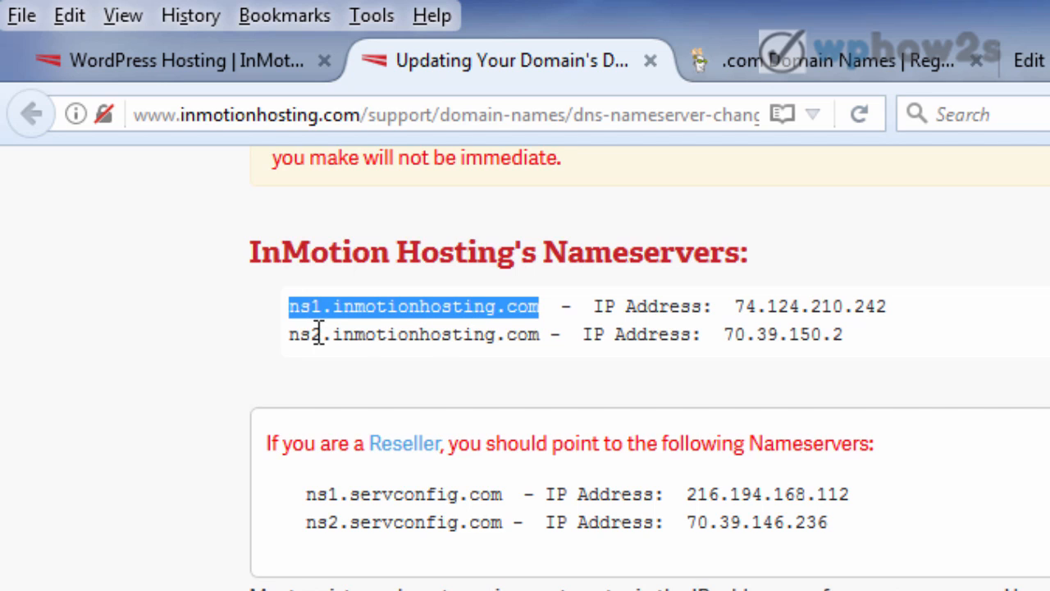
{"action": "left_click", "coordinate": [320, 335]}
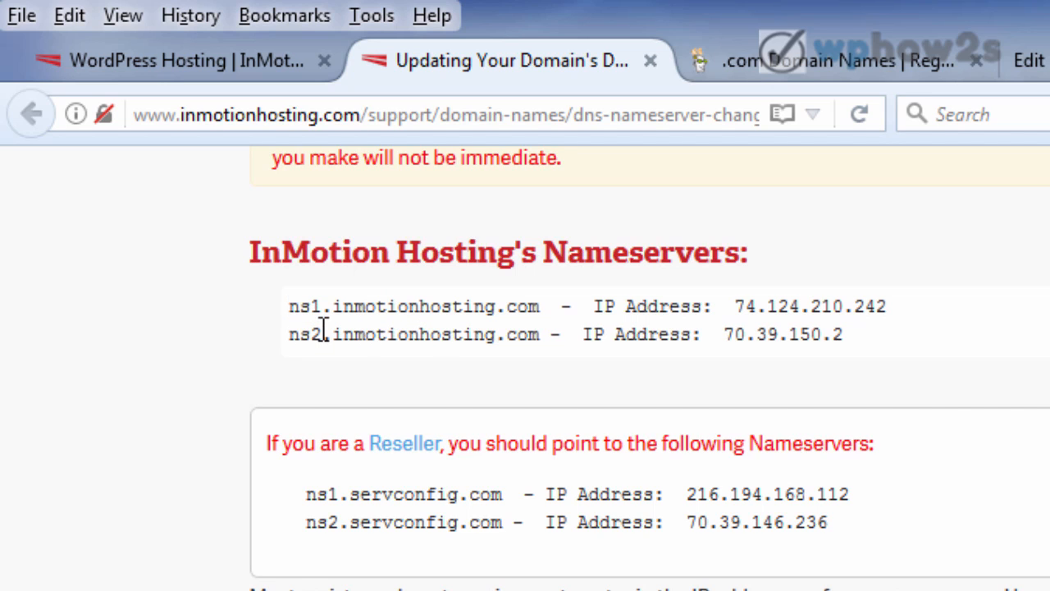
{"action": "mouse_move", "coordinate": [626, 410]}
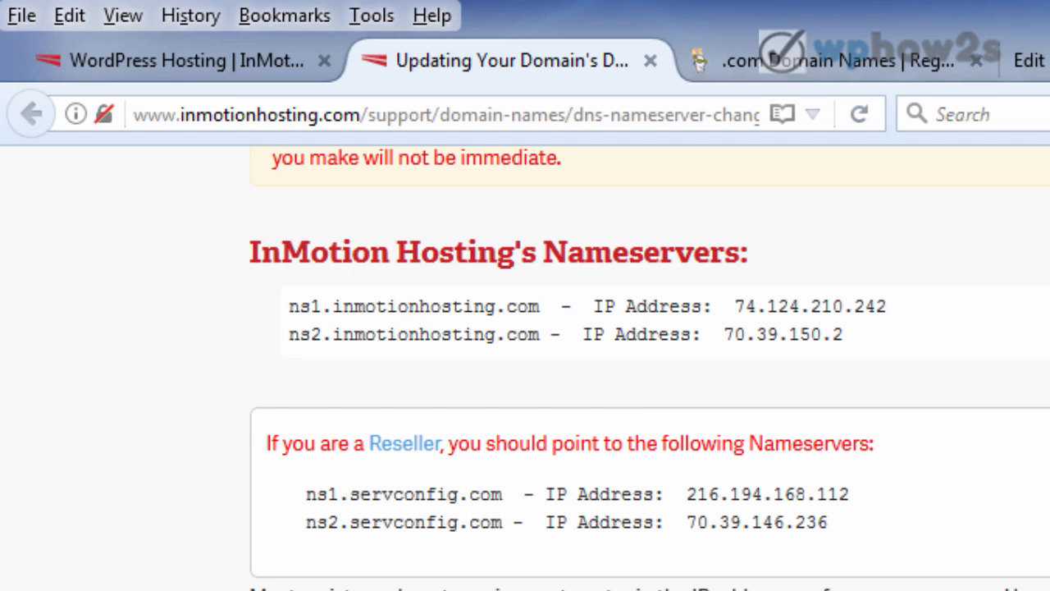
{"action": "left_click", "coordinate": [845, 59]}
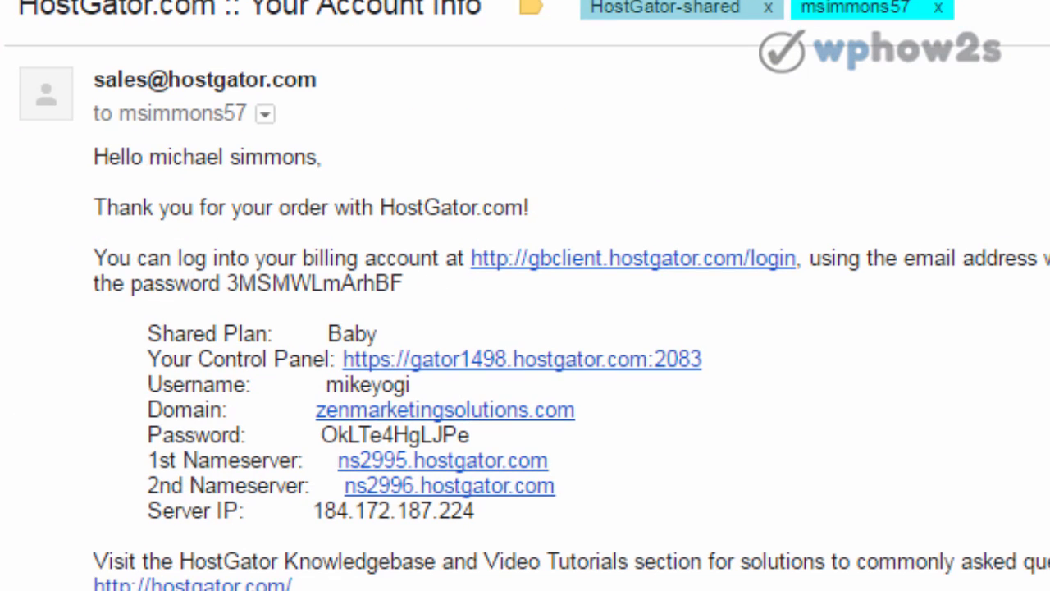
{"action": "mouse_move", "coordinate": [814, 446]}
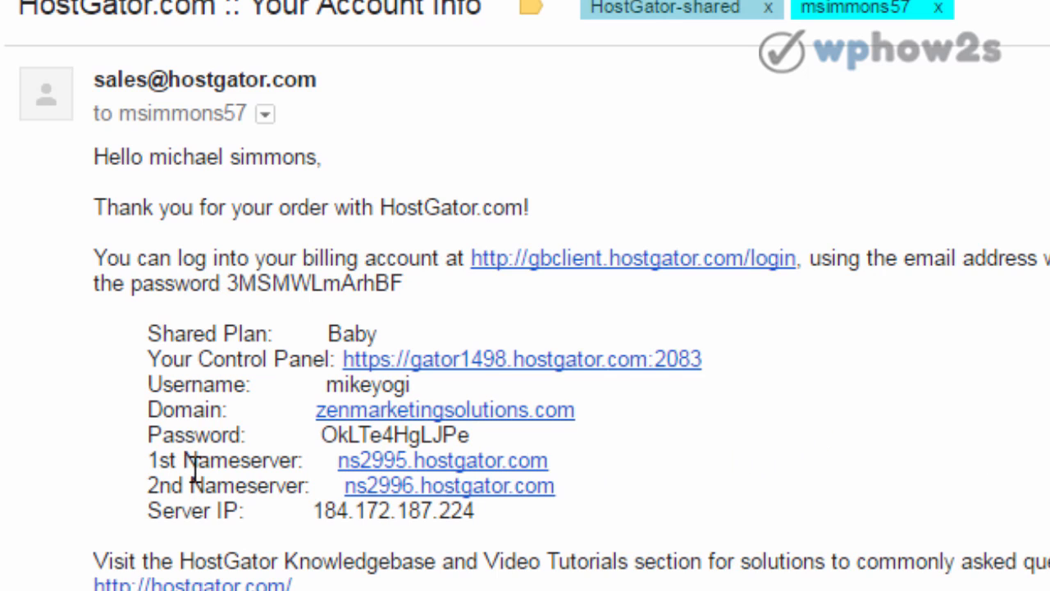
{"action": "mouse_move", "coordinate": [555, 473]}
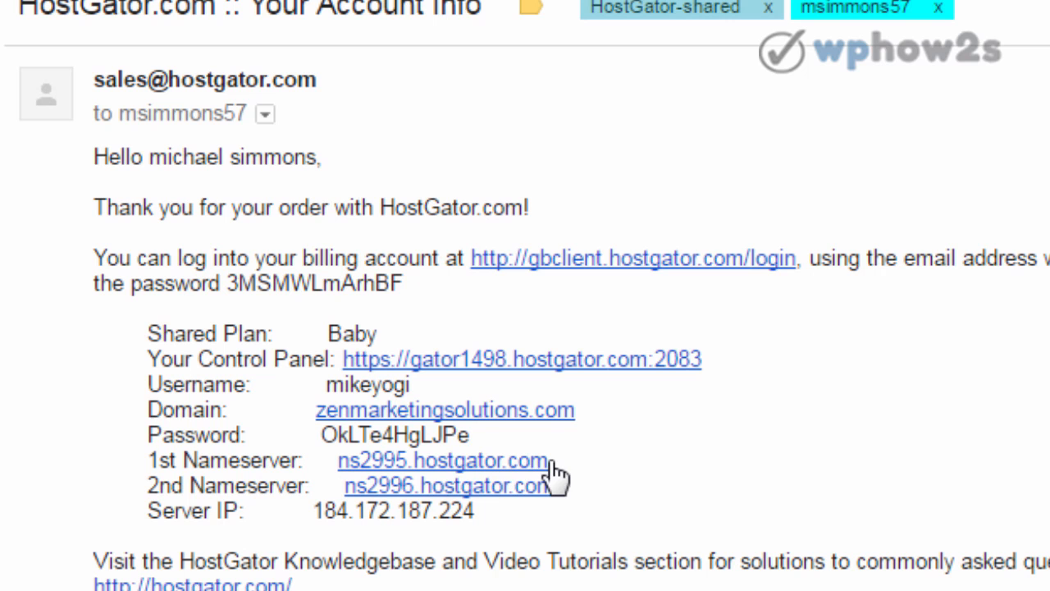
{"action": "mouse_move", "coordinate": [418, 501]}
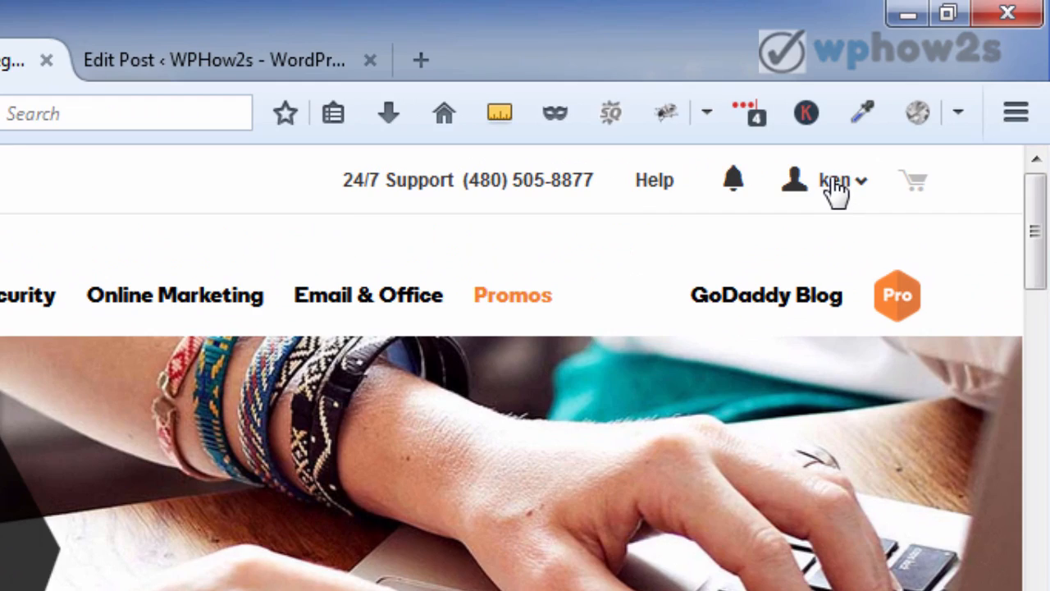
Go to Manage My Domains from the GoDaddy account's Quick Links.
{"action": "left_click", "coordinate": [833, 179]}
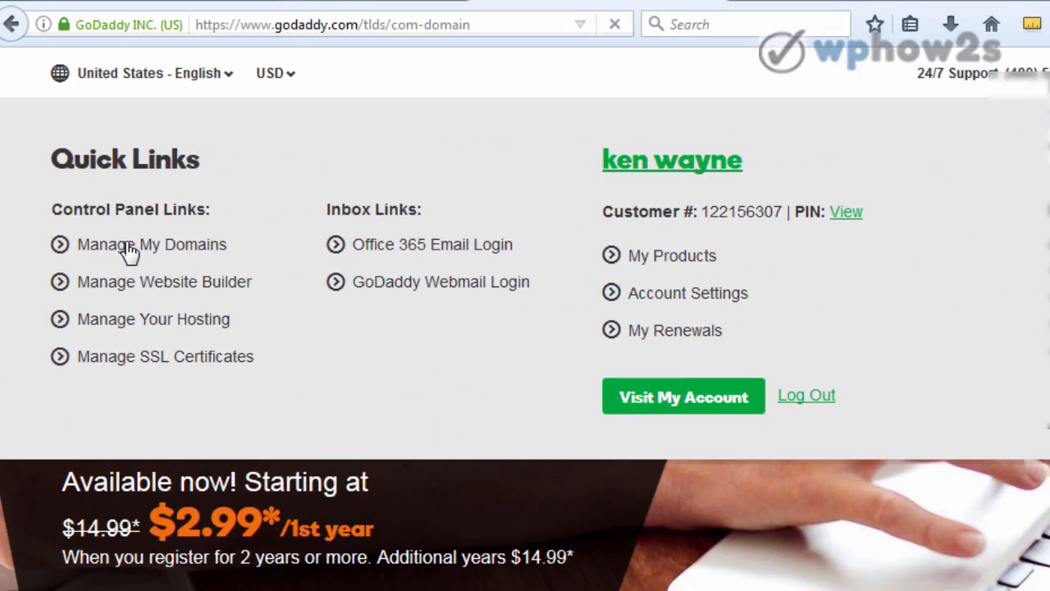
{"action": "left_click", "coordinate": [151, 243]}
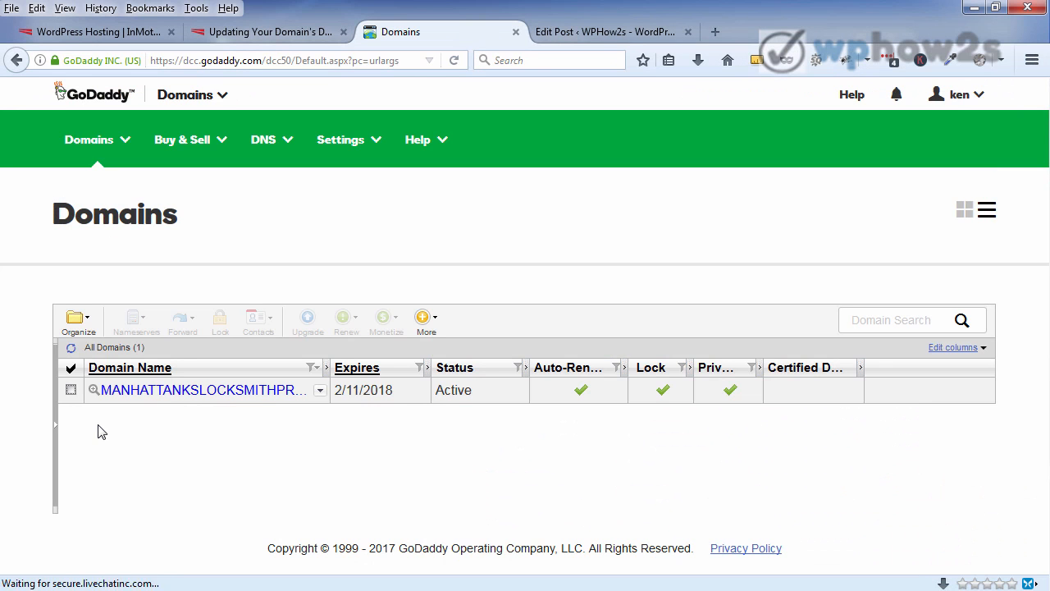
Select MANHATTANKSLOCKSMITHPRO.COM and choose Set Nameservers from the Nameservers menu.
{"action": "left_click", "coordinate": [72, 391]}
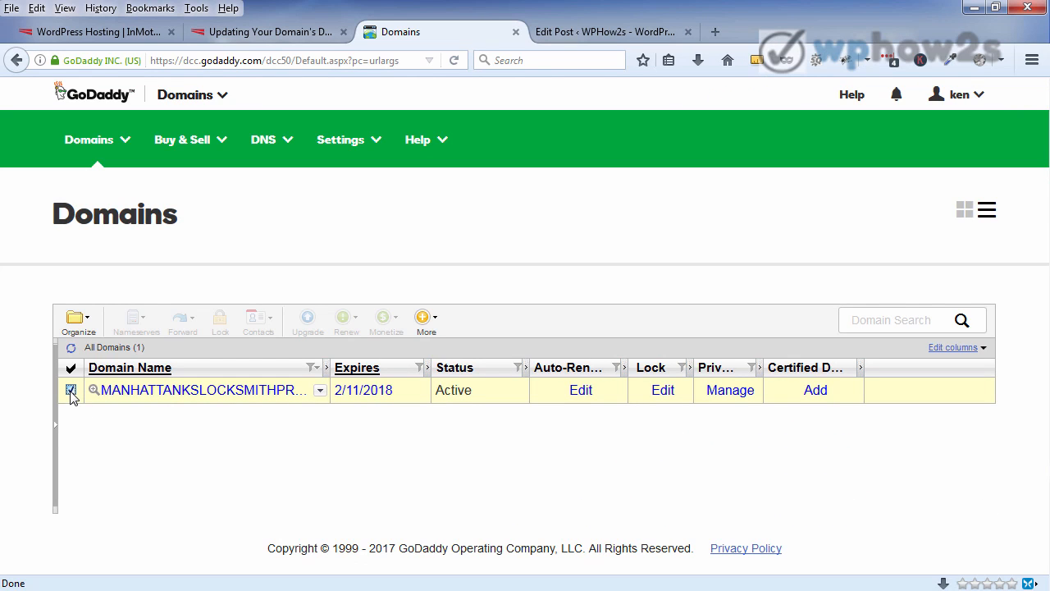
{"action": "left_click", "coordinate": [71, 391]}
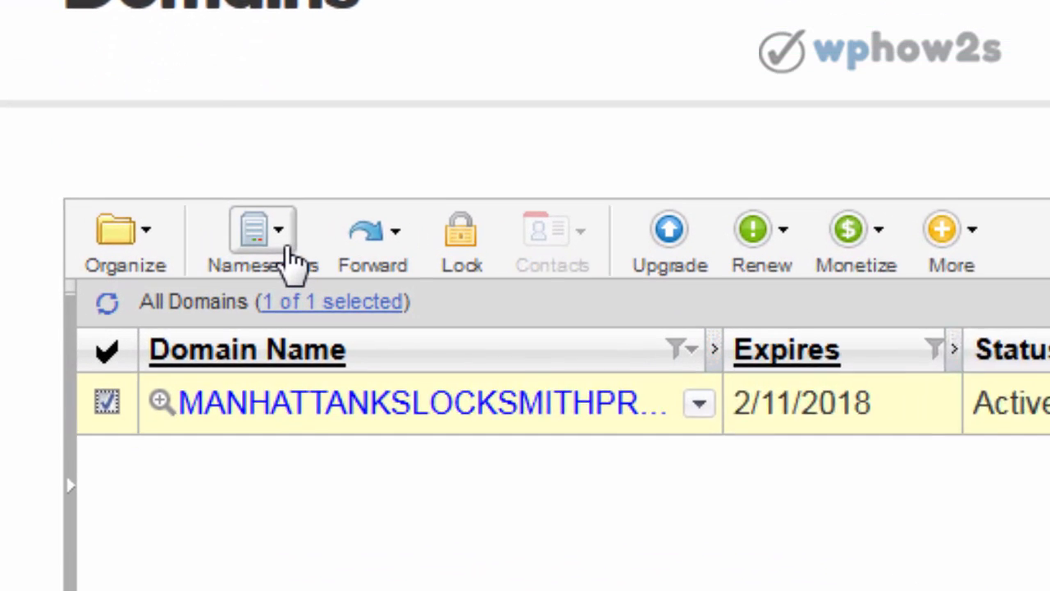
{"action": "left_click", "coordinate": [262, 238]}
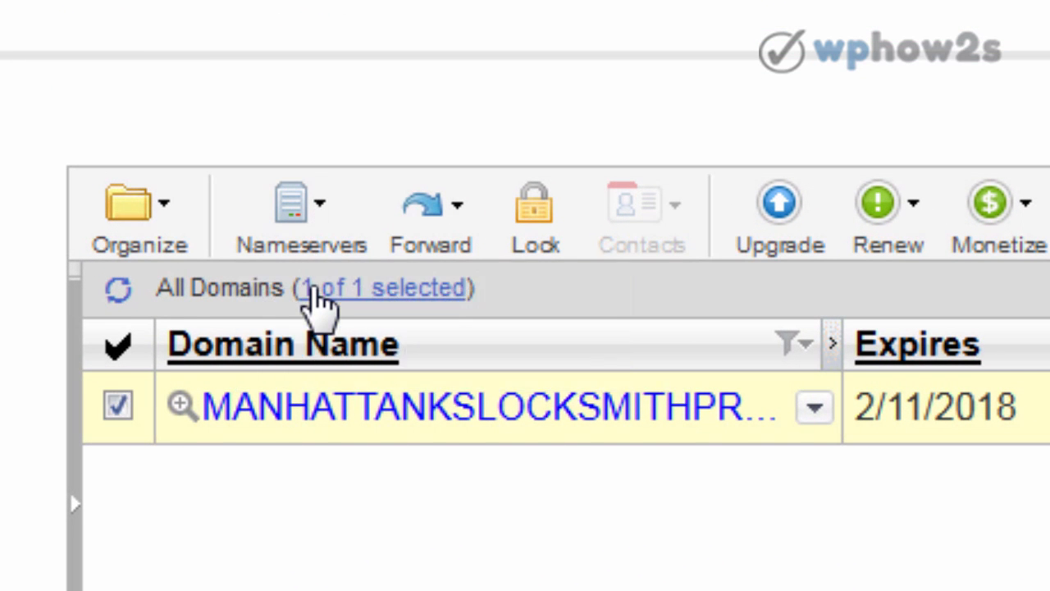
{"action": "left_click", "coordinate": [302, 214]}
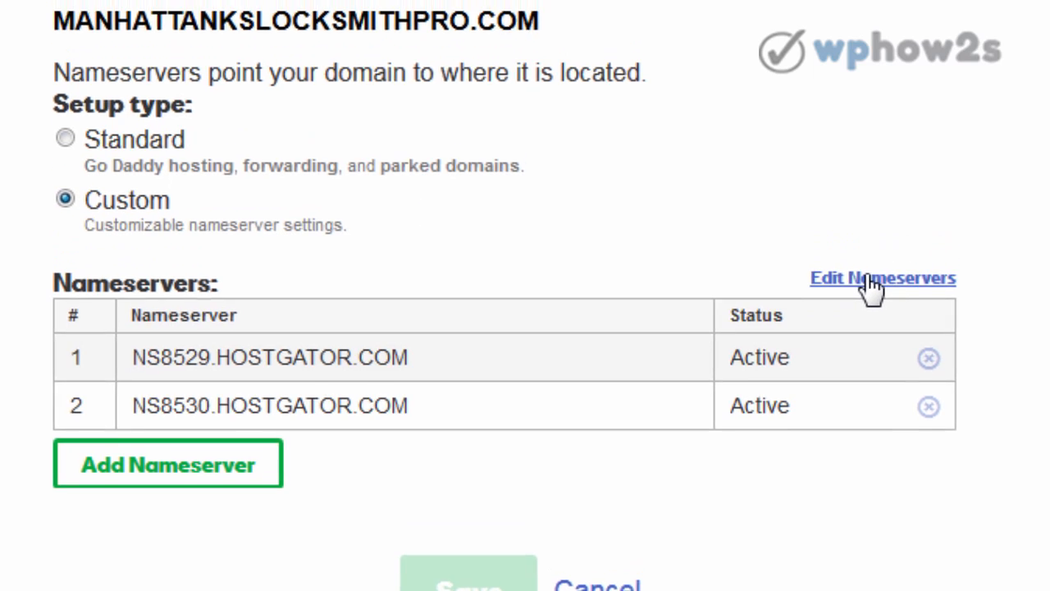
Replace the HostGator entries with ns1.inmotionhosting.com and ns2.inmotionhosting.com in Edit Nameservers.
{"action": "left_click", "coordinate": [882, 278]}
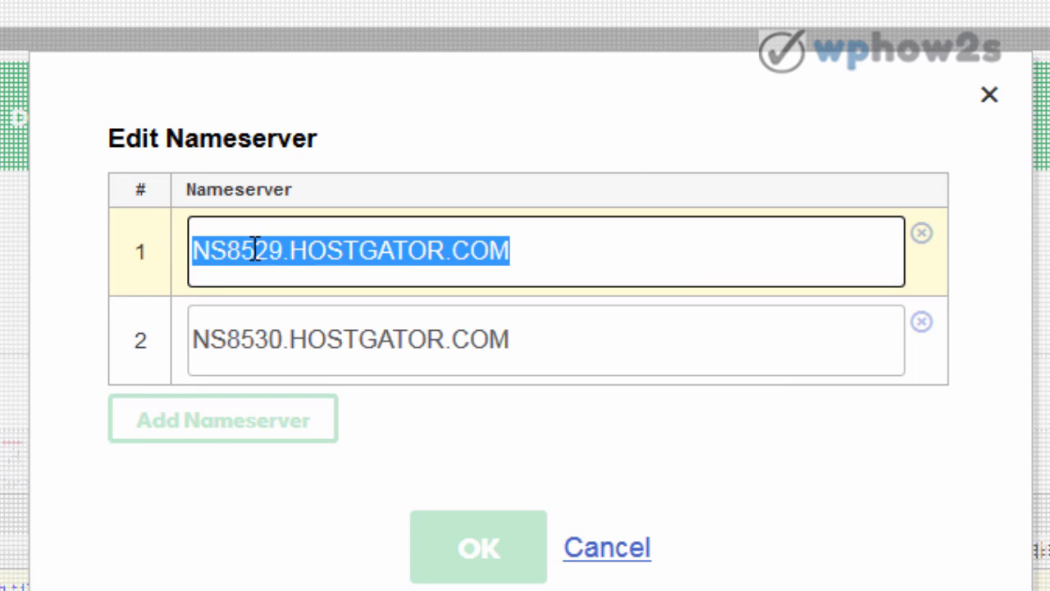
{"action": "type", "text": "ns1.inmotionhosting.com"}
{"action": "left_click", "coordinate": [546, 340]}
{"action": "type", "text": "ns2.inmotionhosting.com"}
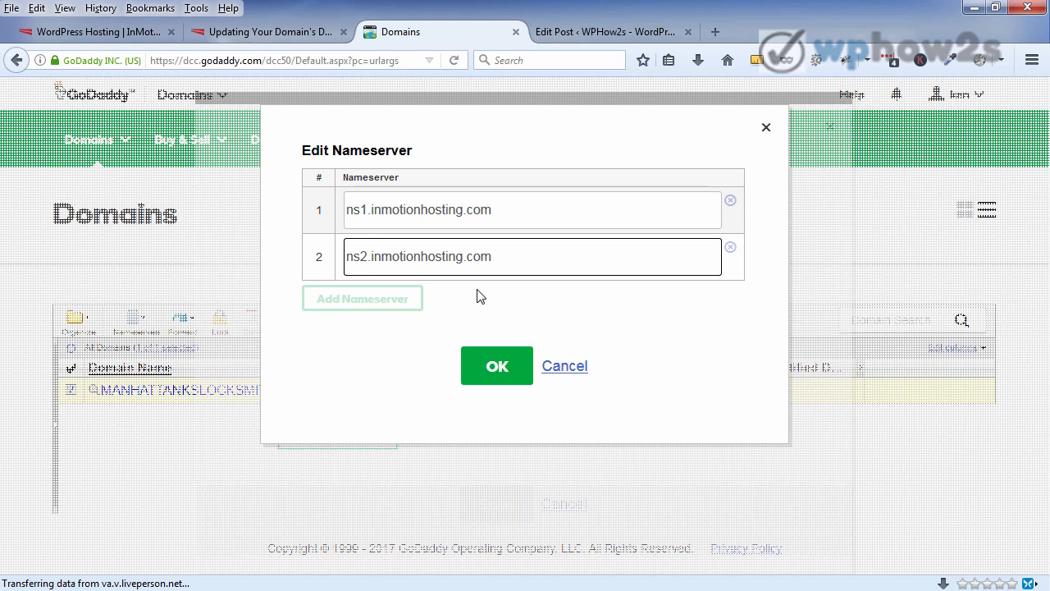
{"action": "left_click", "coordinate": [375, 256]}
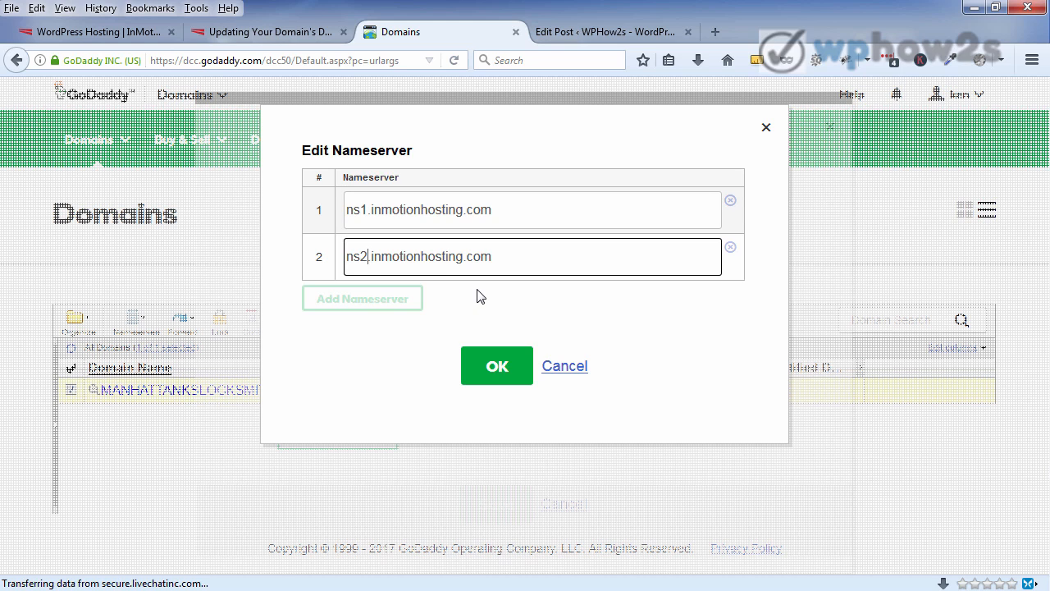